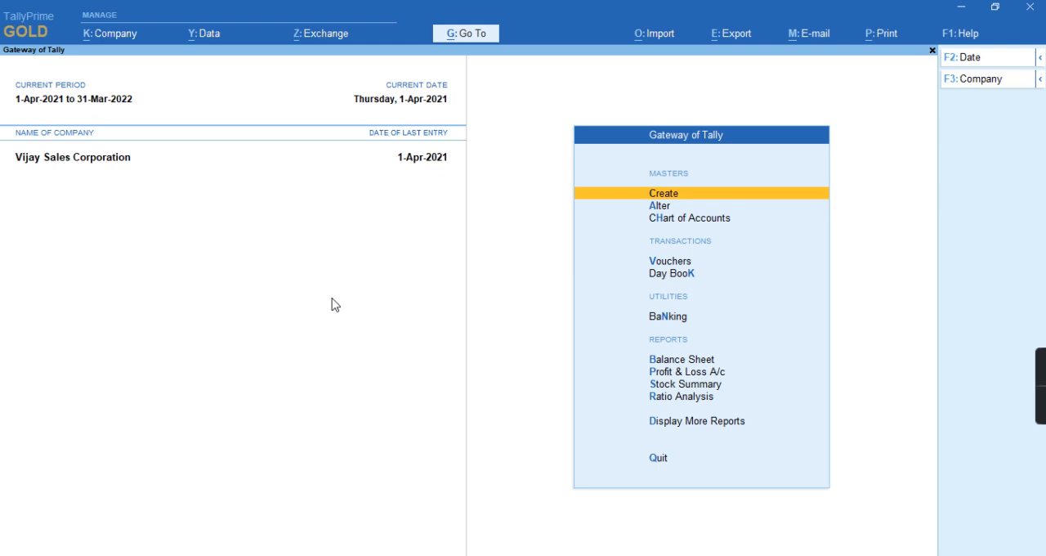
Open the Company Creation screen from Gateway of Tally via K: Company > Create
left_click(671, 273)
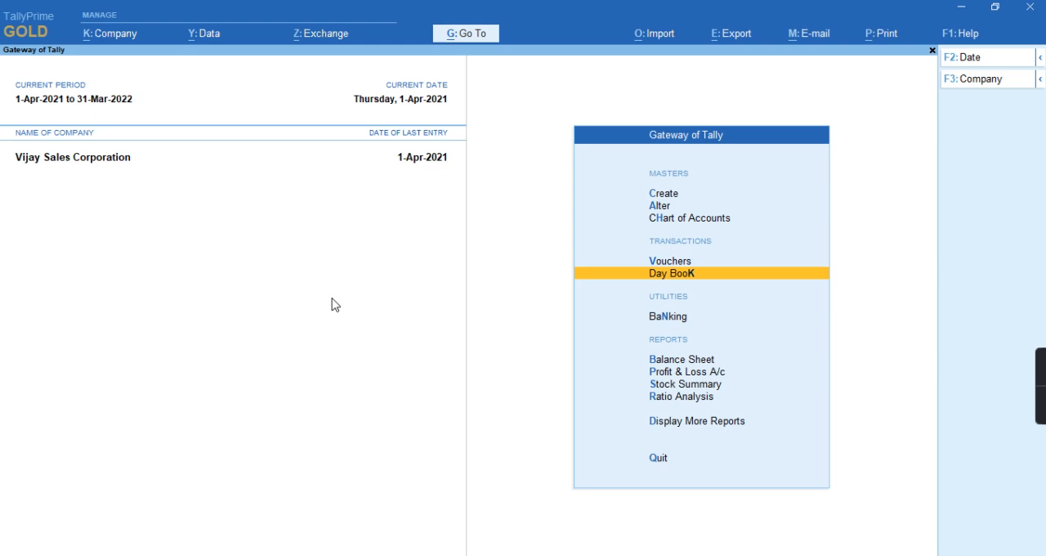
left_click(109, 34)
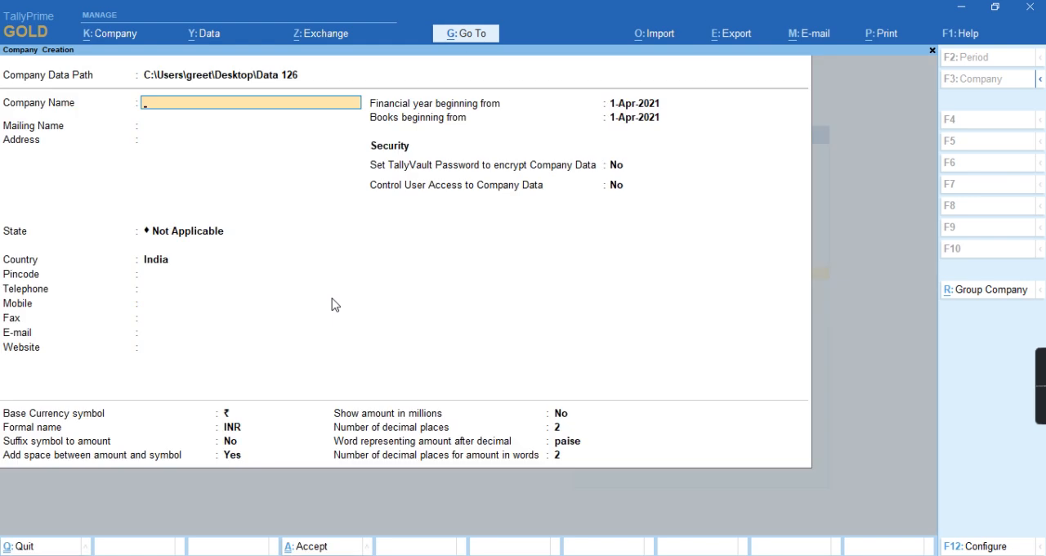
Create the company 'Vijay Co', accepting the creation form and default company features
type("Vij")
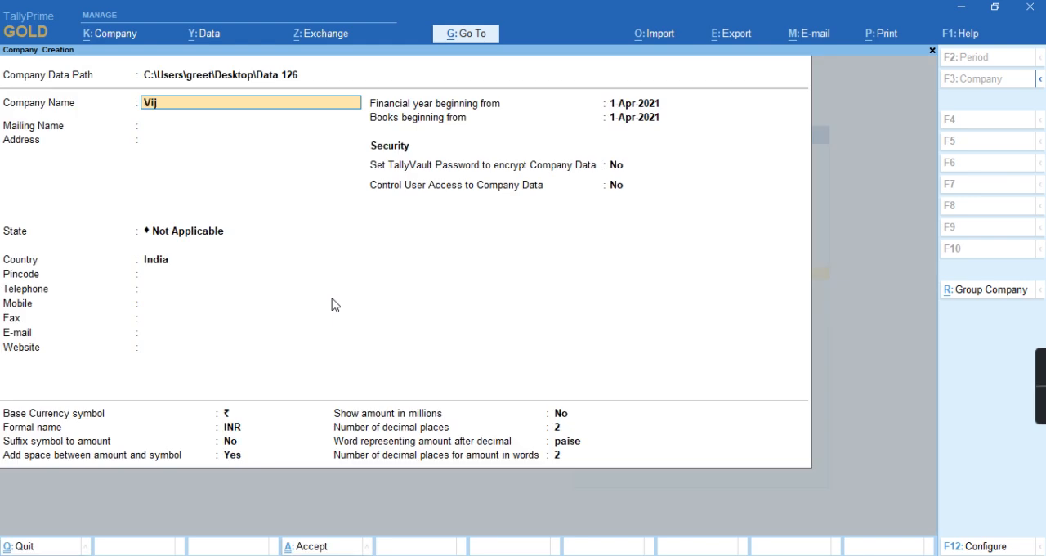
type("ay")
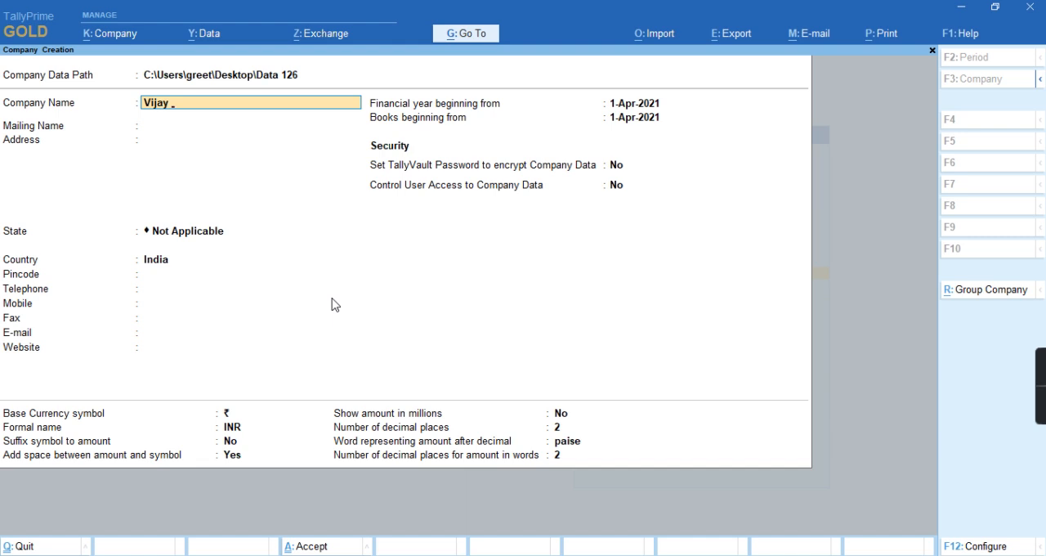
type("Co")
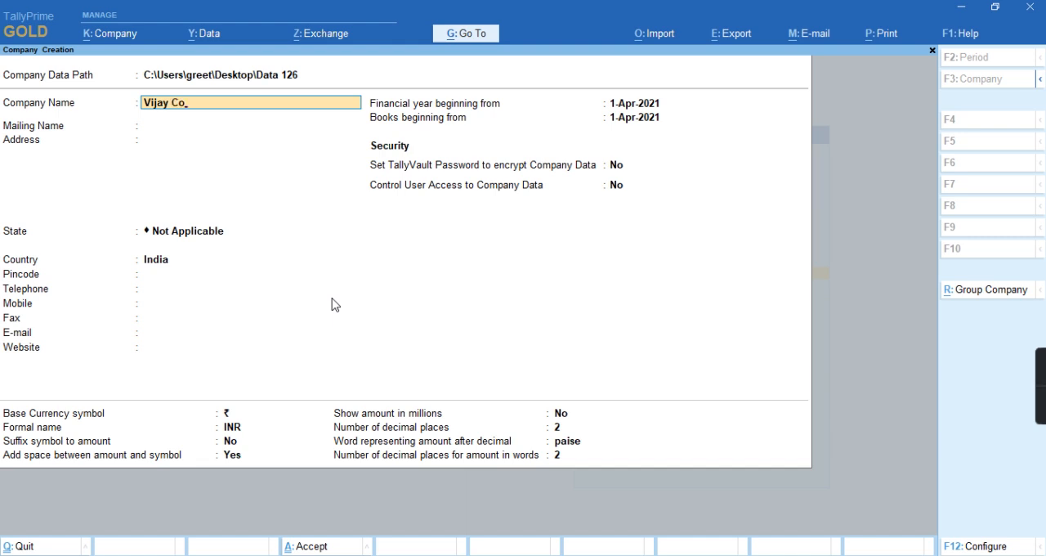
left_click(219, 230)
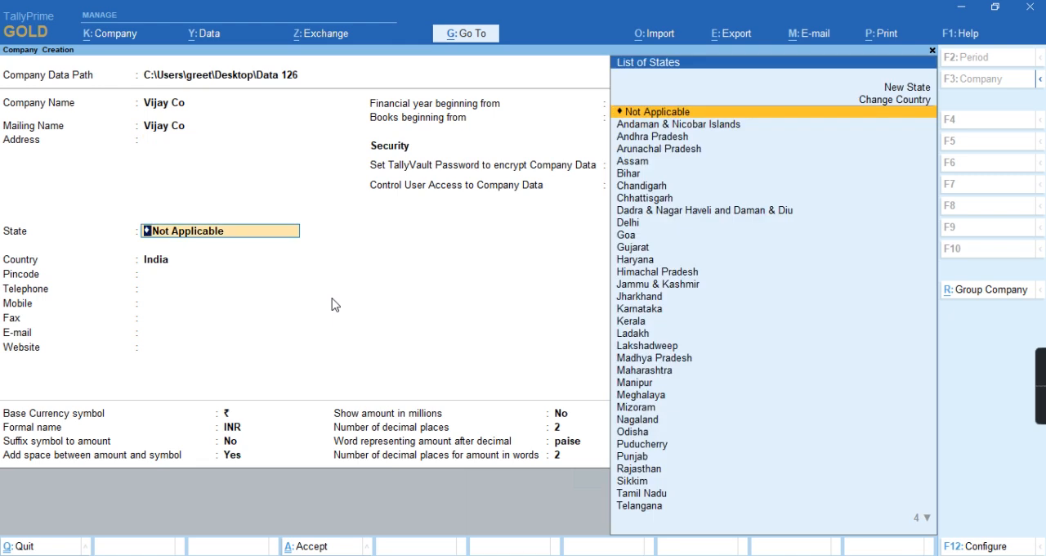
left_click(639, 308)
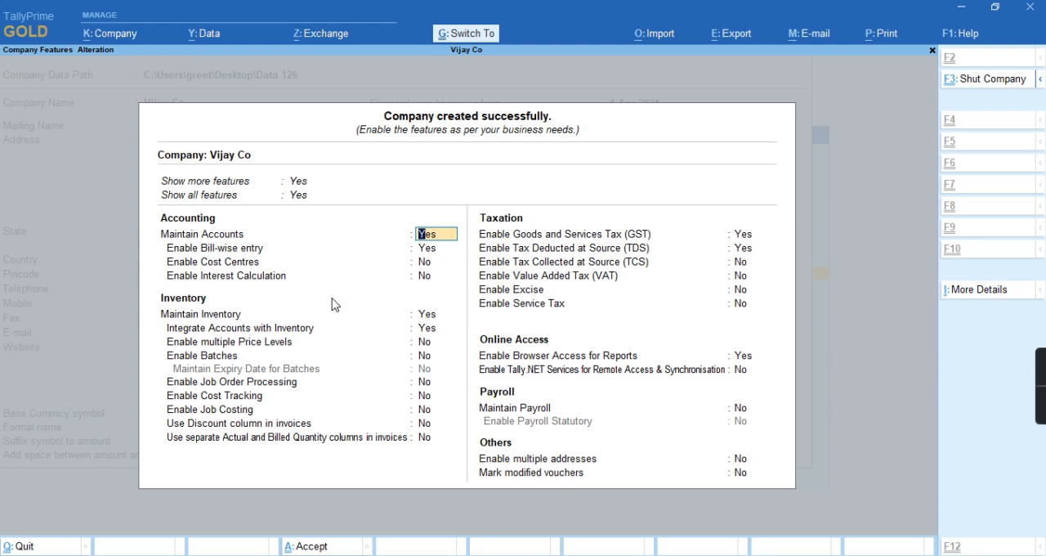
mouse_move(630, 270)
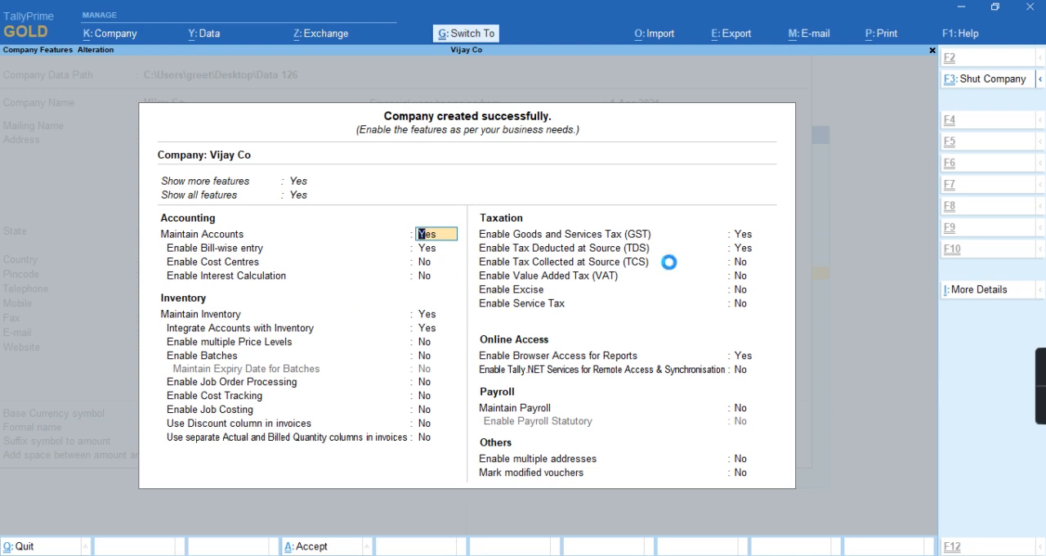
left_click(310, 545)
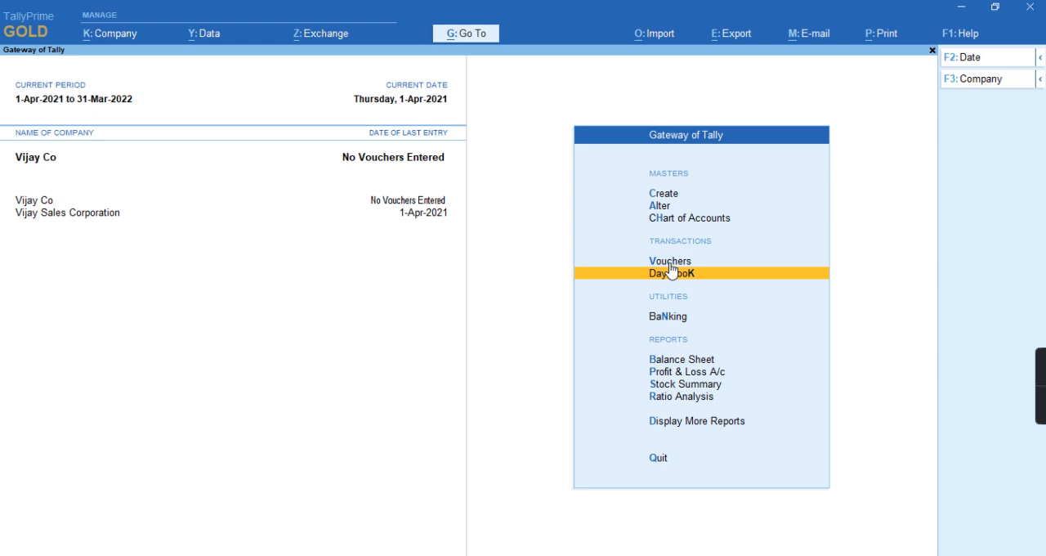
mouse_move(46, 200)
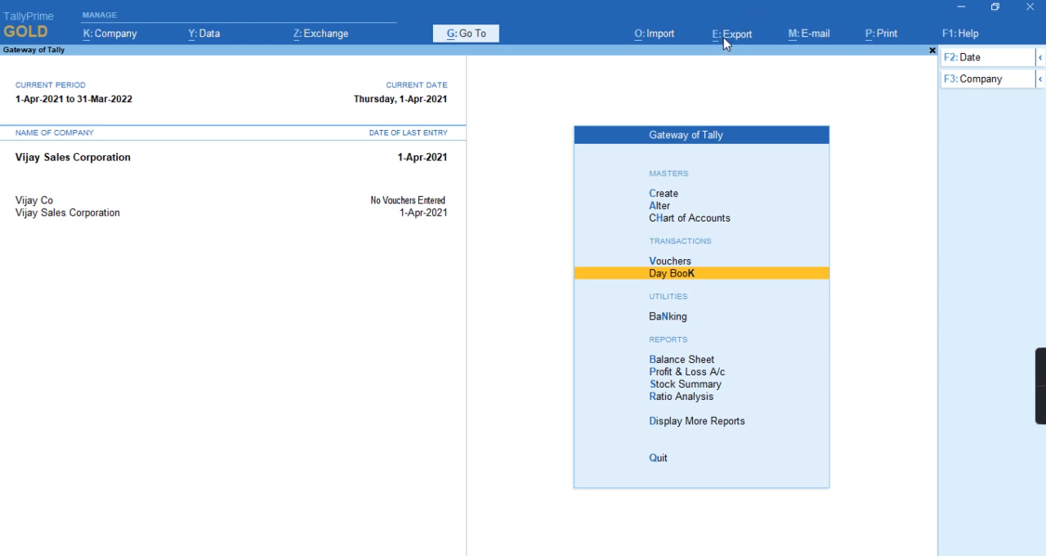
Open the E: Export menu for Vijay Sales Corporation
left_click(730, 34)
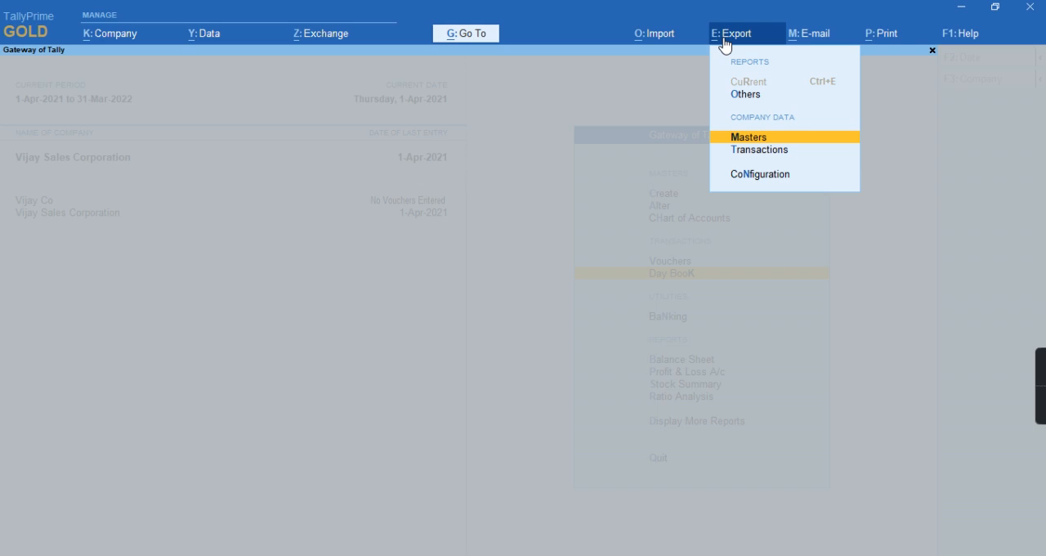
Export all masters, including dependent masters, as Master.xml to Desktop\Import Data
left_click(750, 136)
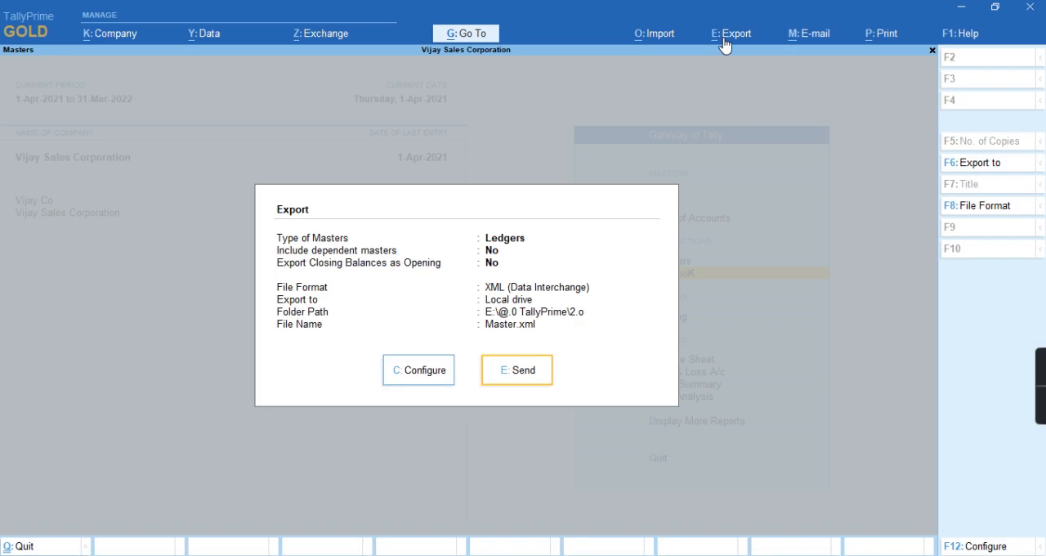
left_click(418, 369)
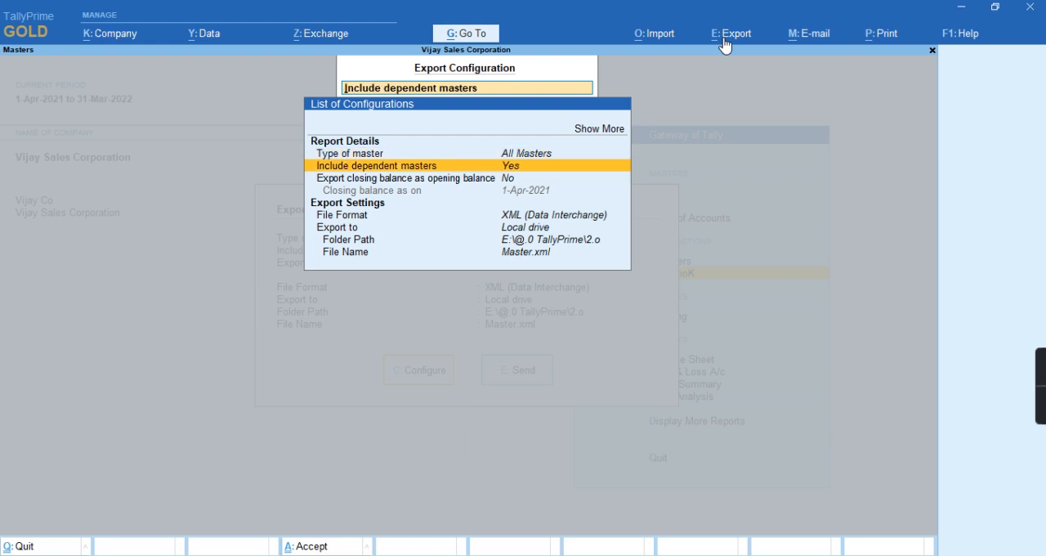
key("Down")
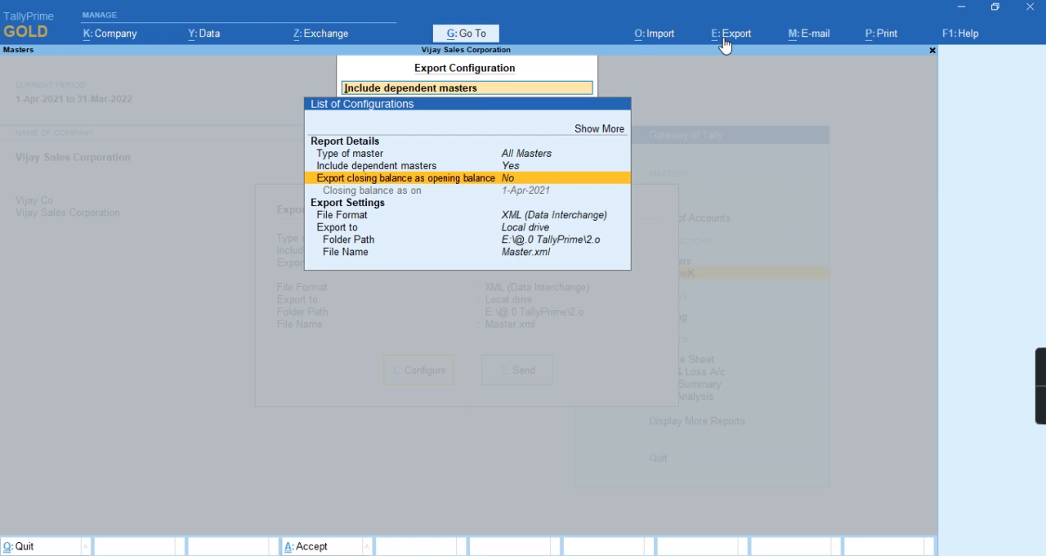
key("Down")
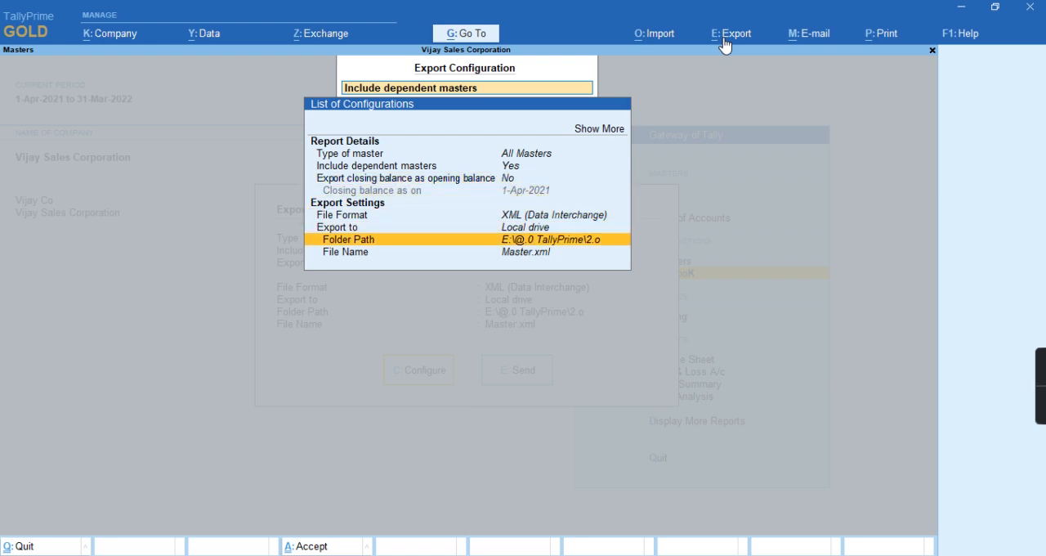
left_click(349, 239)
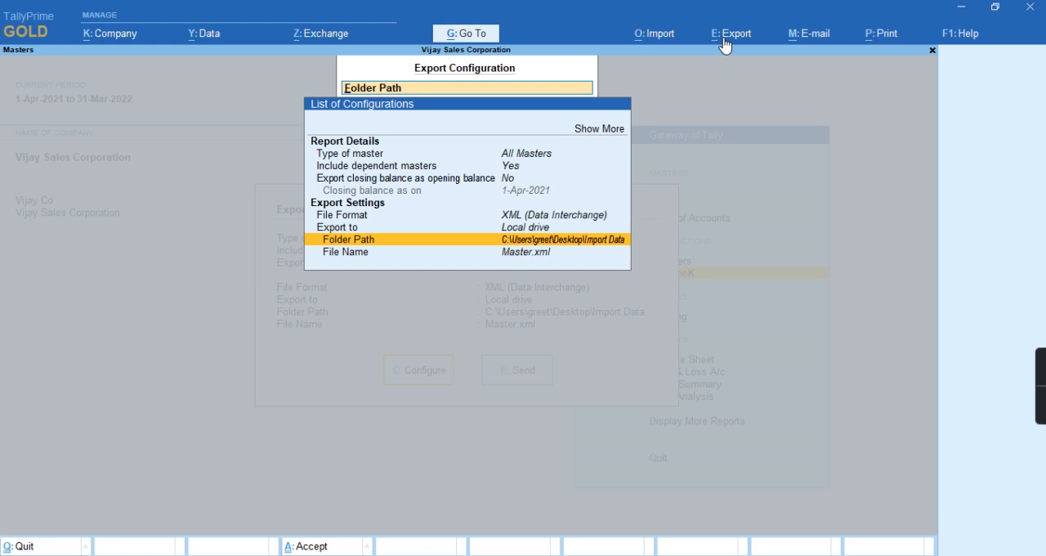
left_click(348, 238)
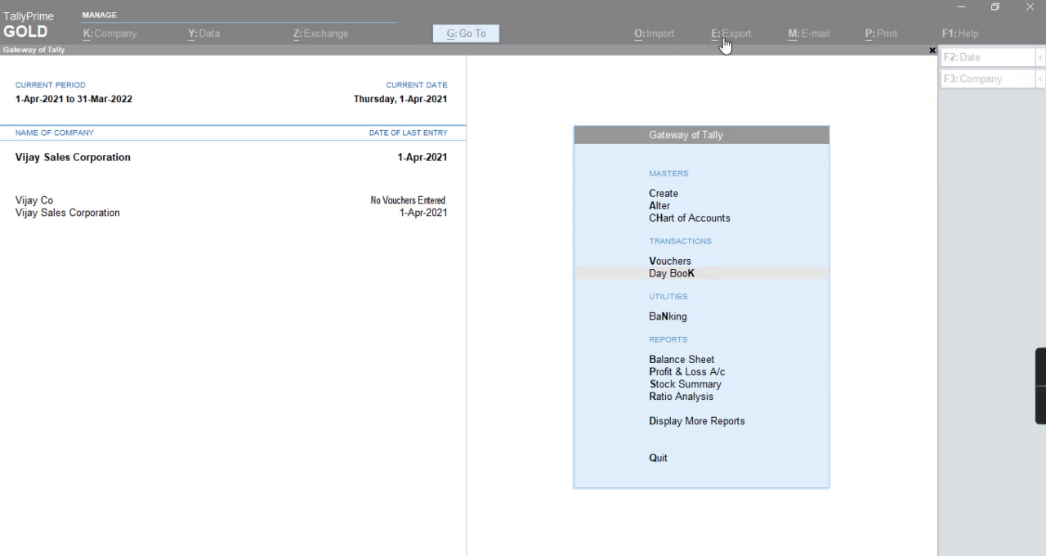
Finish the masters export and open the Transactions export screen for April 2021 vouchers
left_click(652, 33)
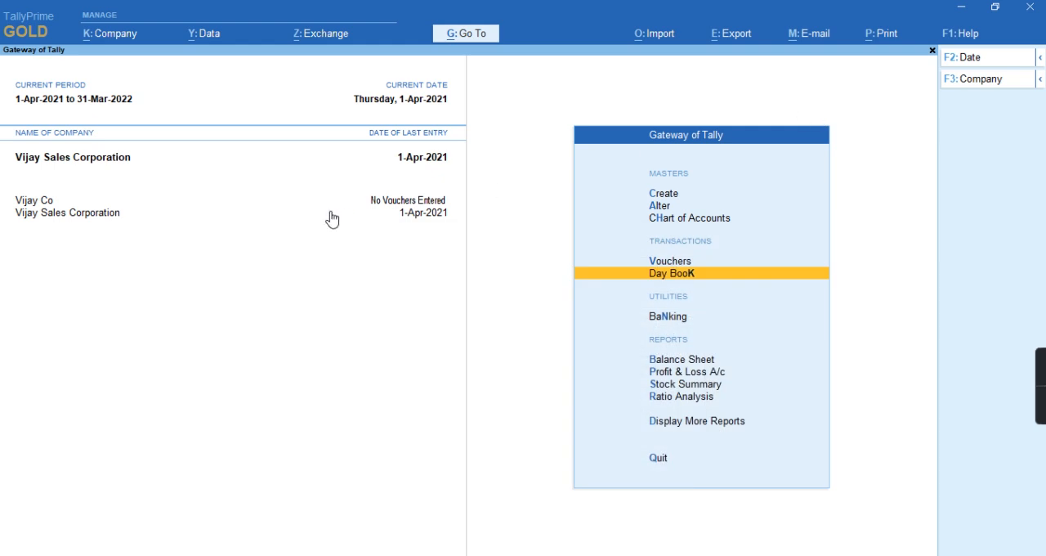
mouse_move(339, 207)
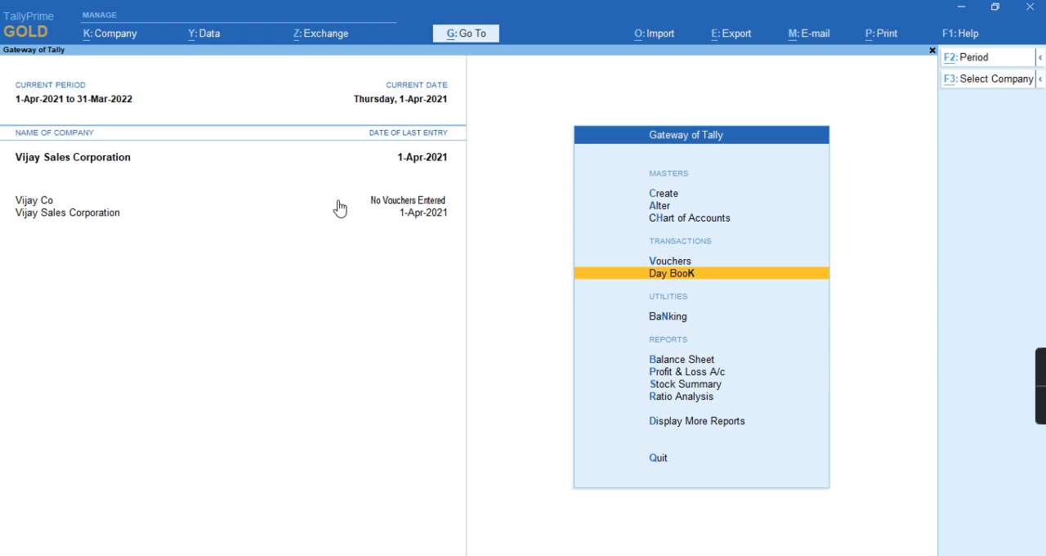
left_click(730, 34)
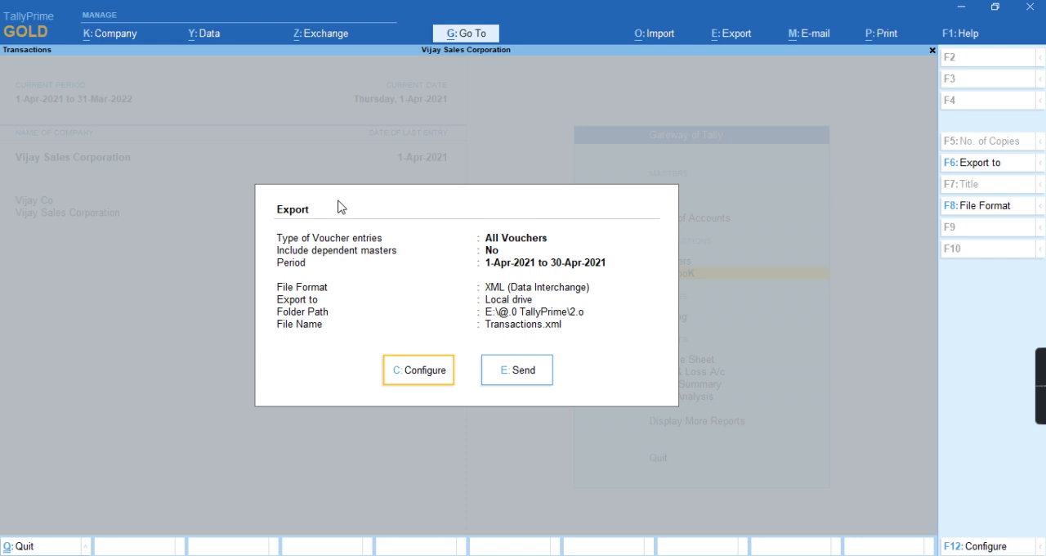
Export vouchers for 1-Apr-2021 to 31-Mar-2022 as Transactions.xml into Import Data, then close Explorer
left_click(418, 369)
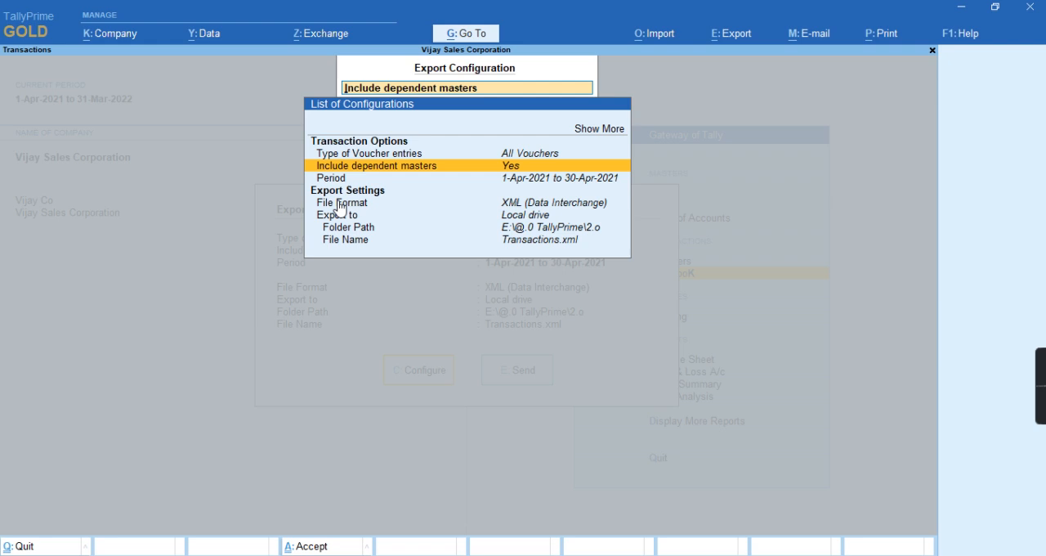
left_click(331, 177)
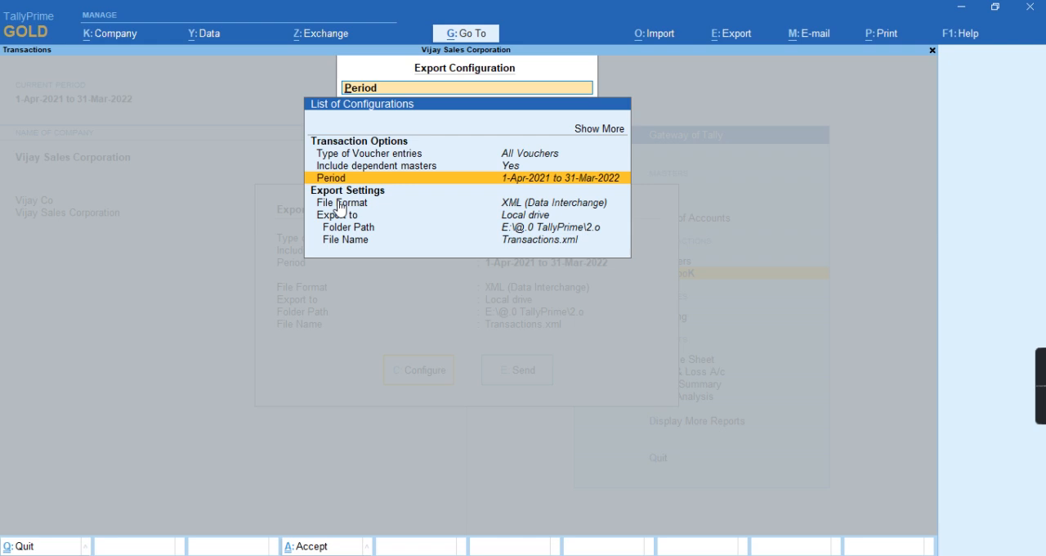
left_click(348, 228)
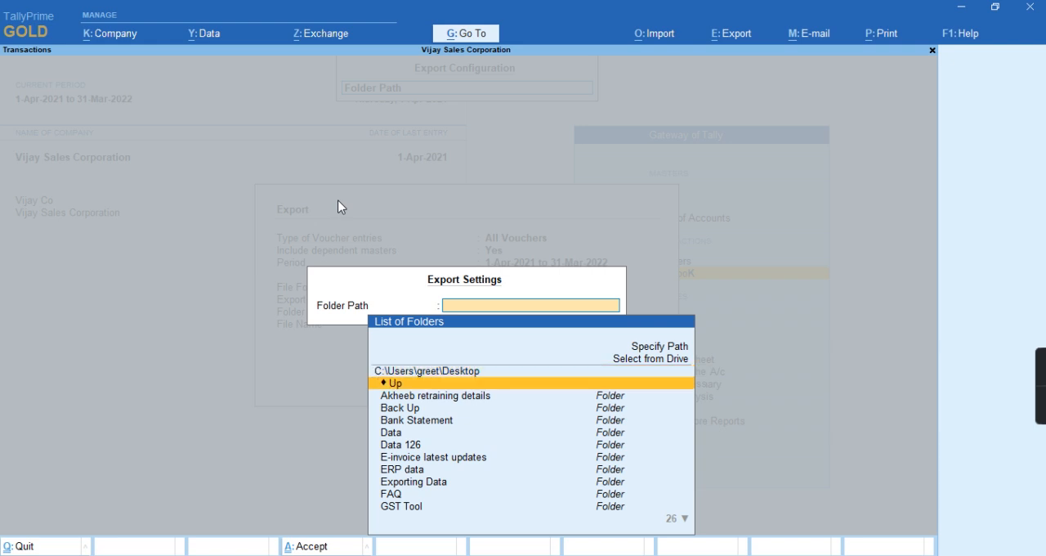
type("im")
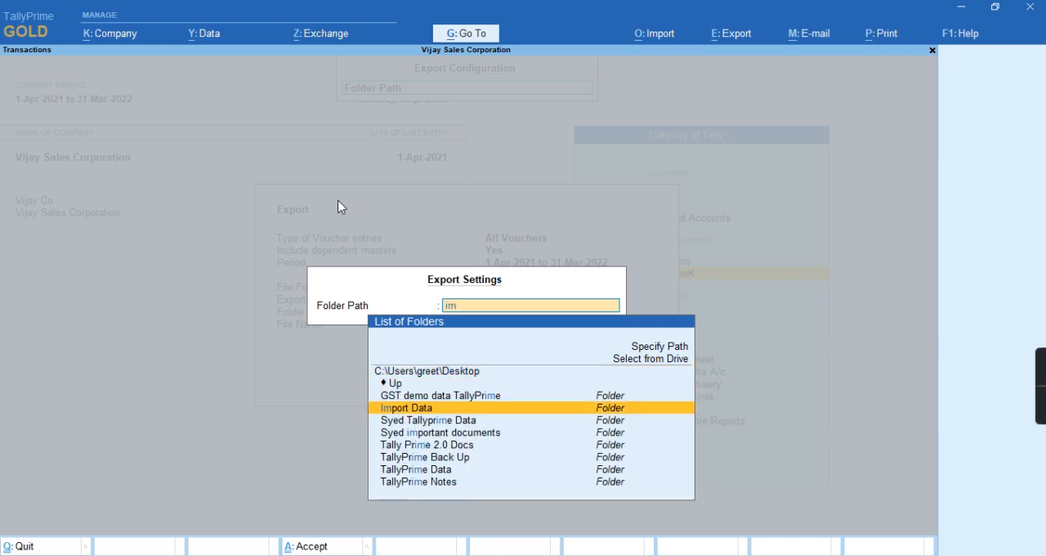
double_click(407, 407)
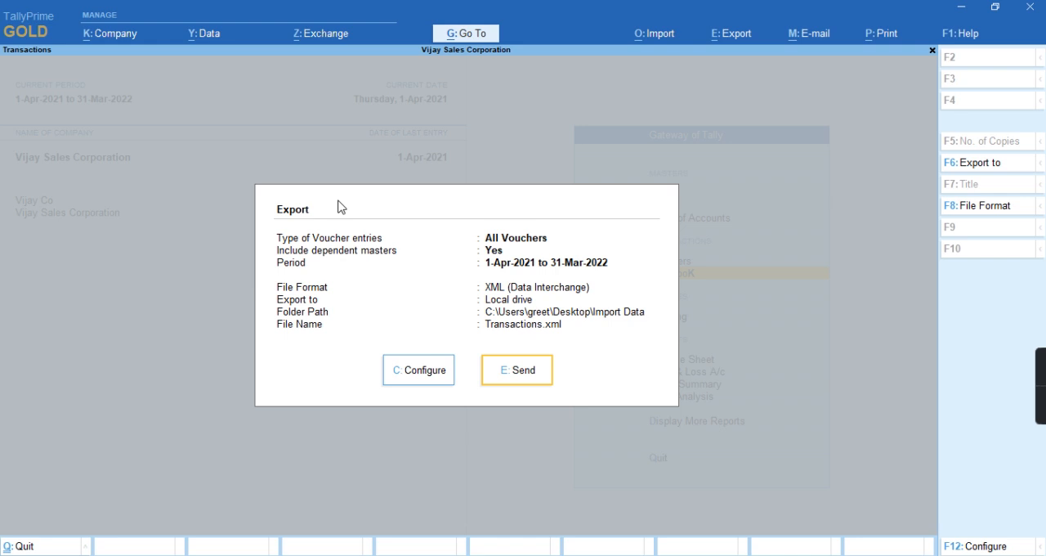
left_click(517, 370)
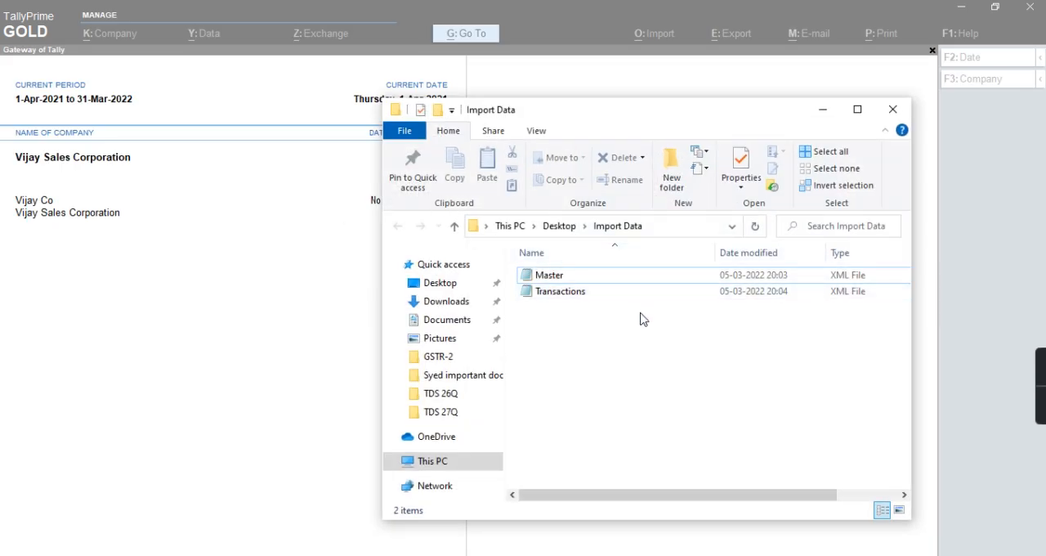
left_click(560, 291)
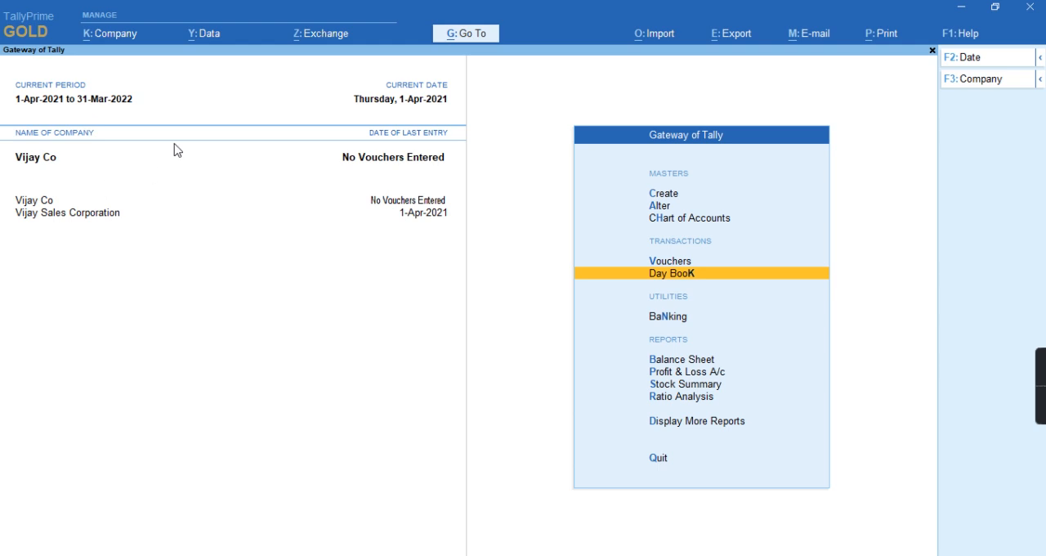
mouse_move(518, 192)
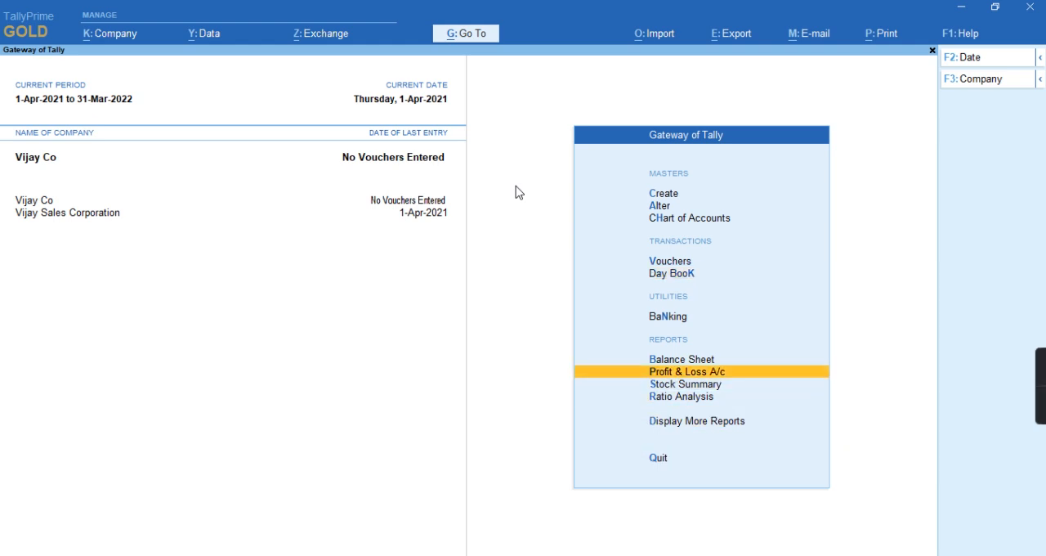
Check that Vijay Co's ledgers are only Cash and Profit & Loss A/c, then open Import
left_click(659, 205)
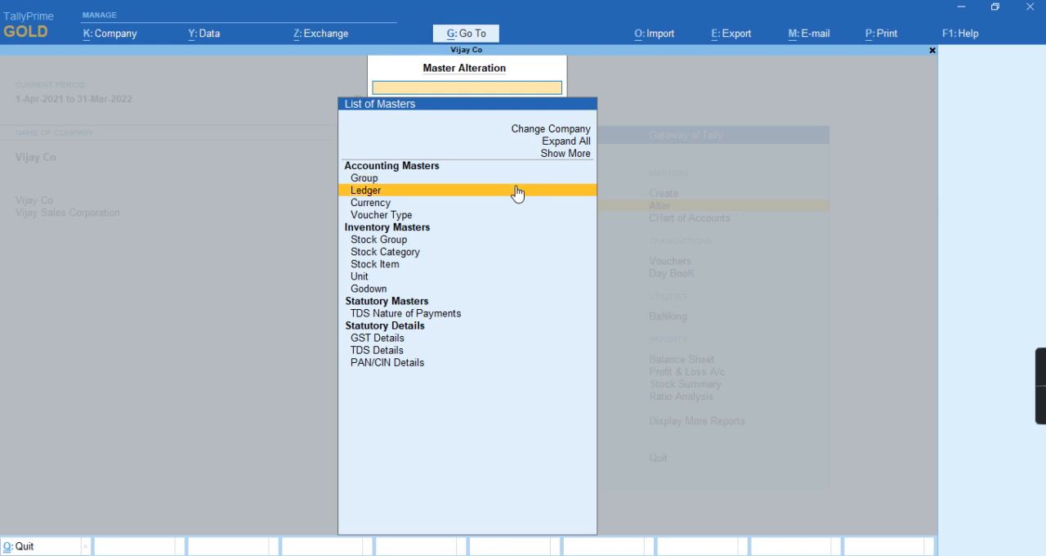
left_click(366, 190)
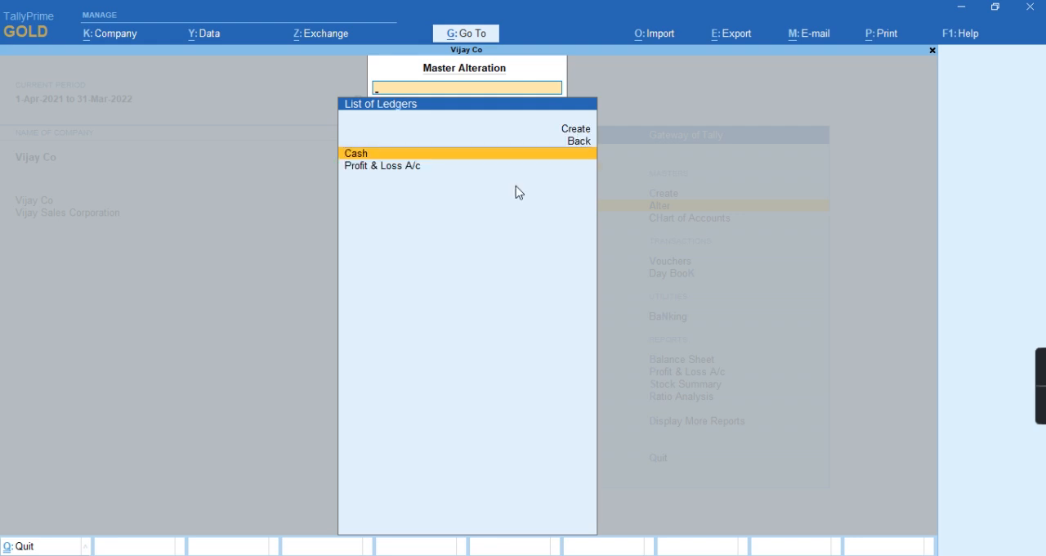
key("Escape")
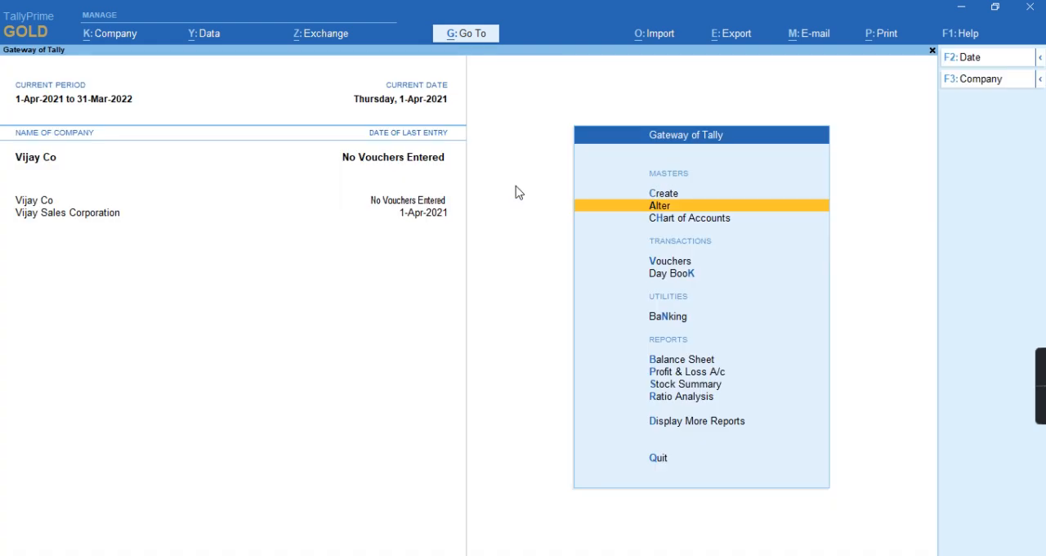
left_click(654, 34)
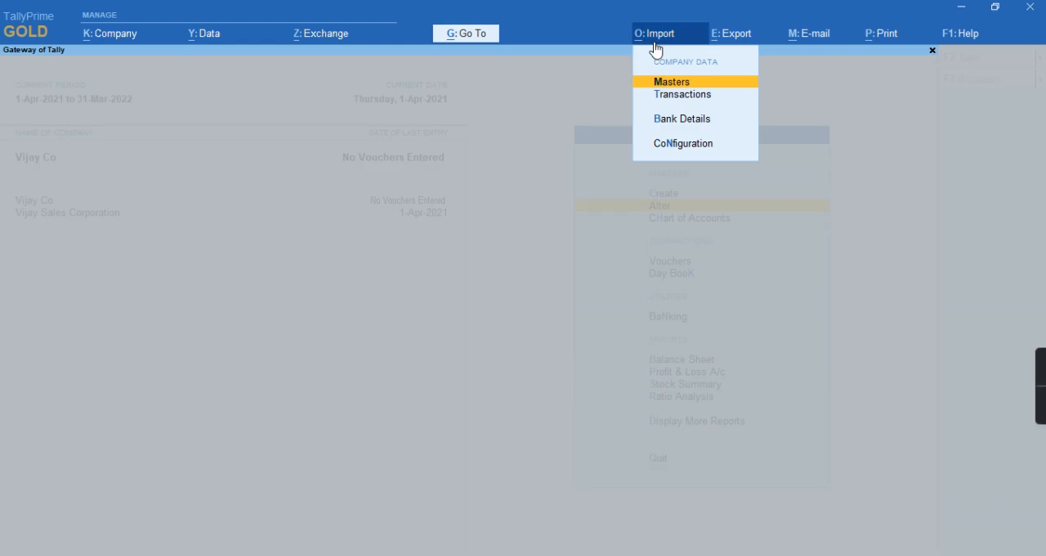
Set the Location of Import/Export Files to the Desktop folder in Import Configuration
left_click(683, 143)
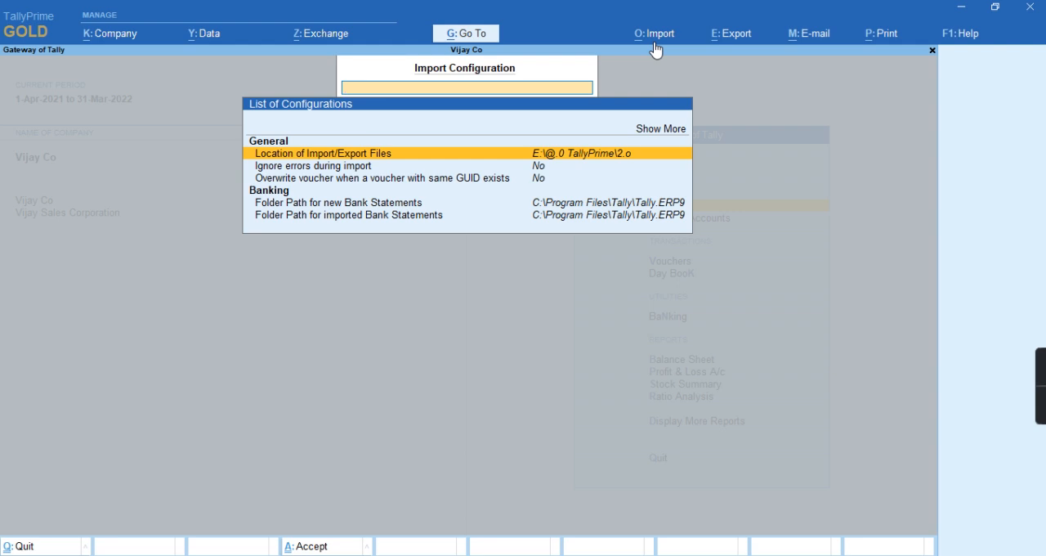
left_click(322, 153)
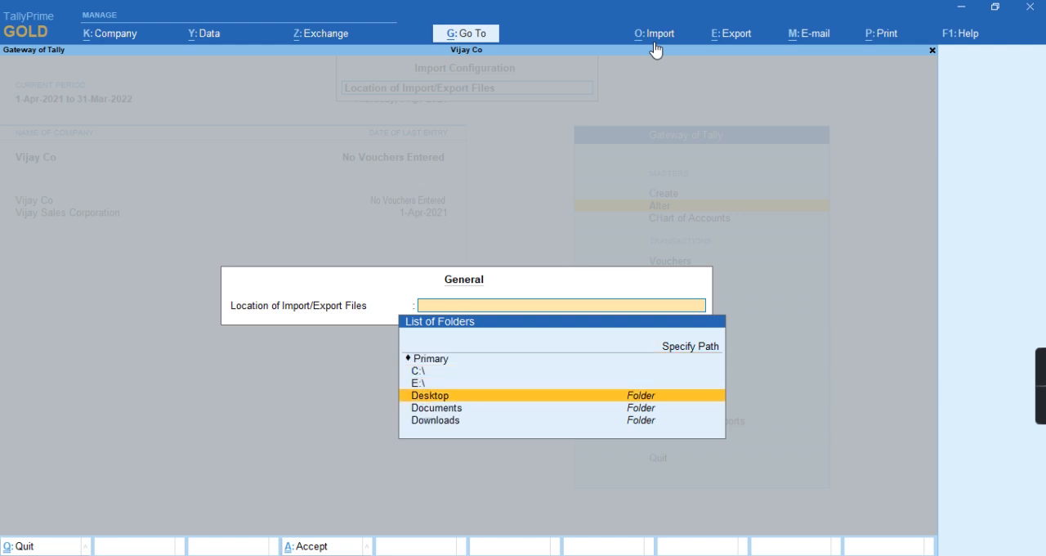
double_click(429, 395)
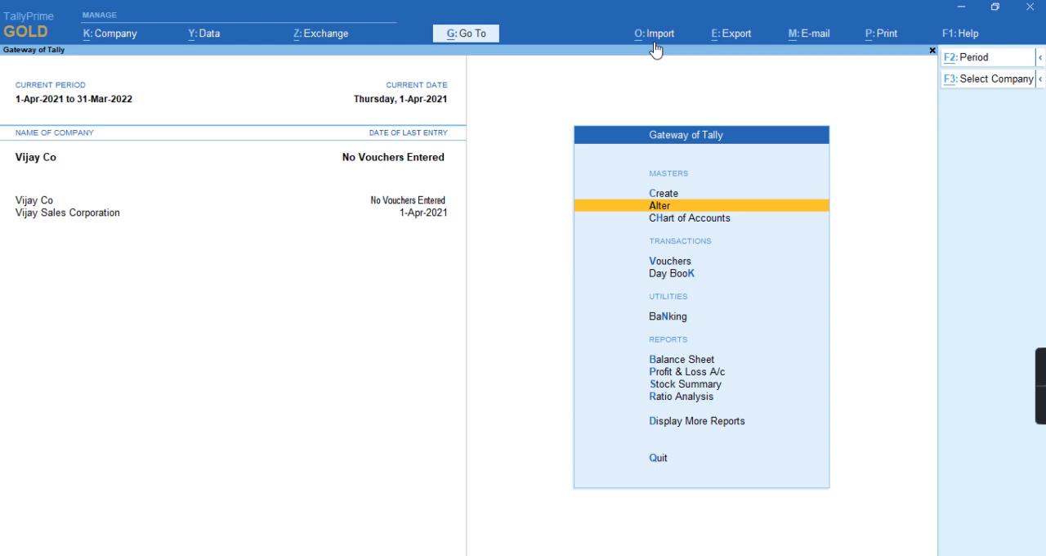
Import masters from Master.xml into Vijay Co, combining opening balances of existing masters
left_click(654, 33)
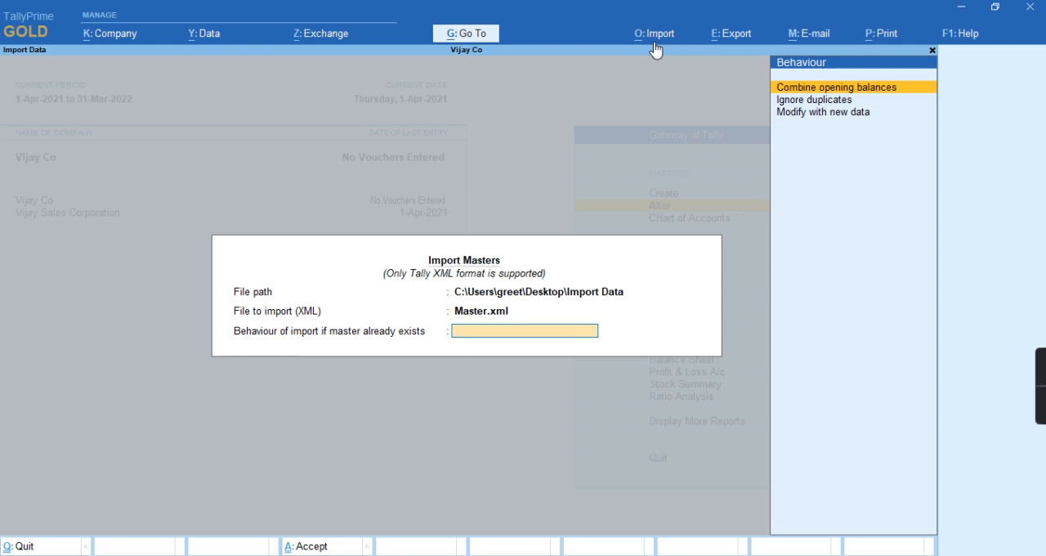
left_click(523, 331)
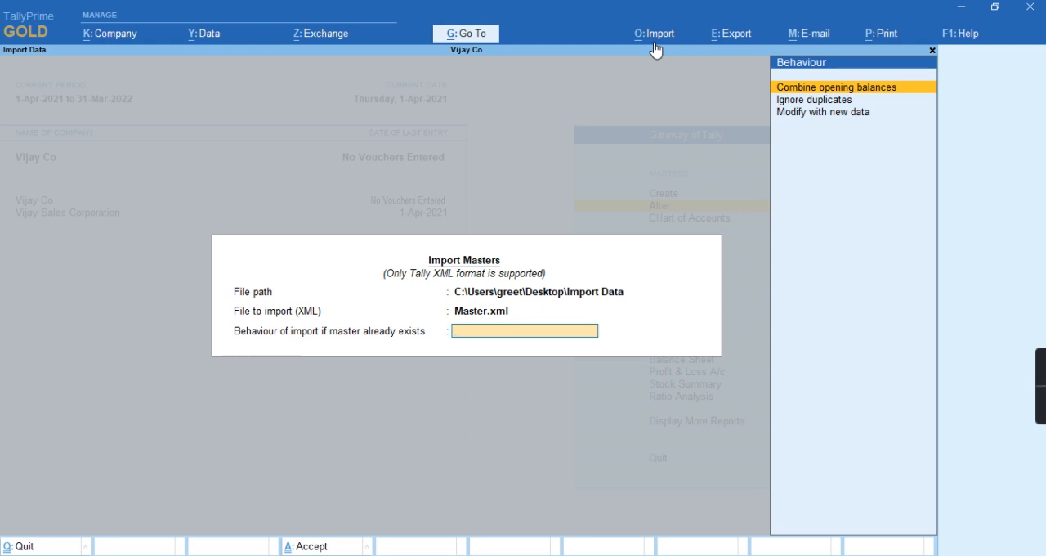
left_click(822, 111)
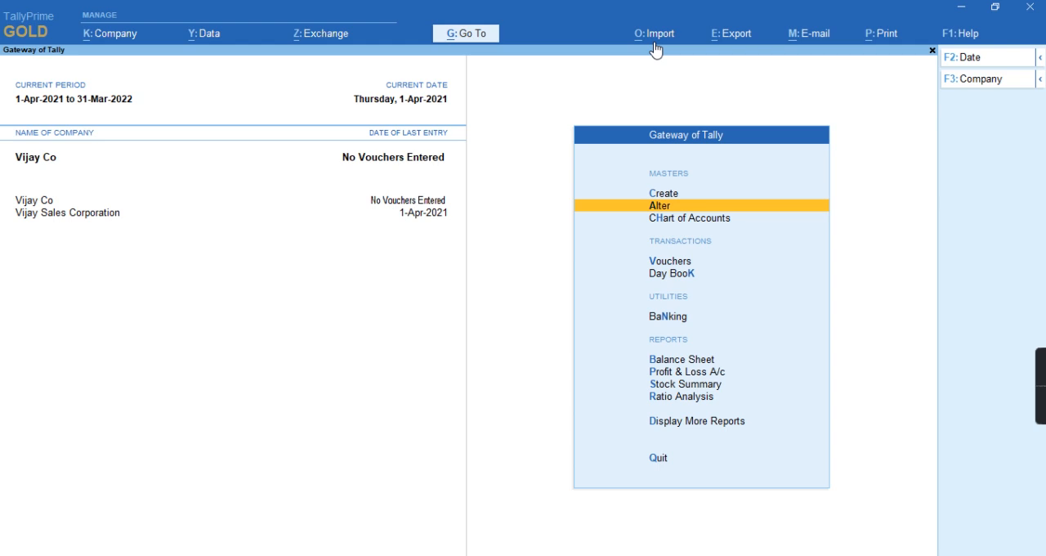
Review Vijay Co's ledgers after the masters import, then reopen the O: Import options
left_click(661, 205)
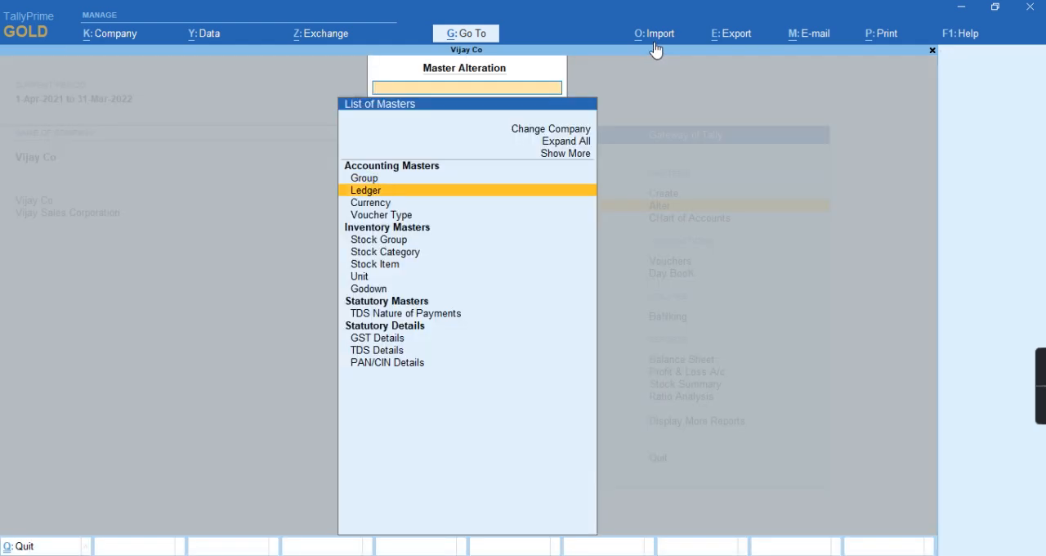
left_click(366, 190)
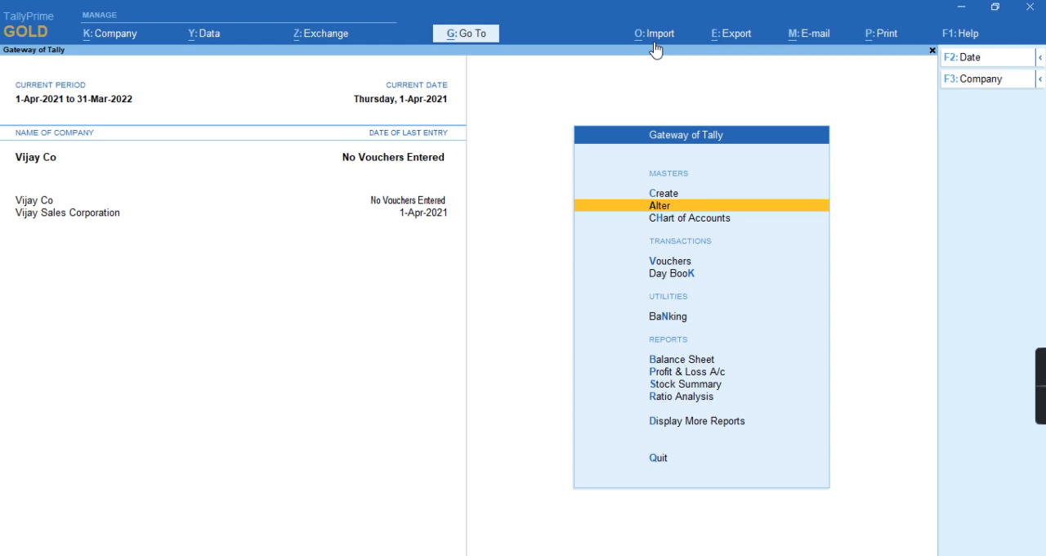
left_click(654, 33)
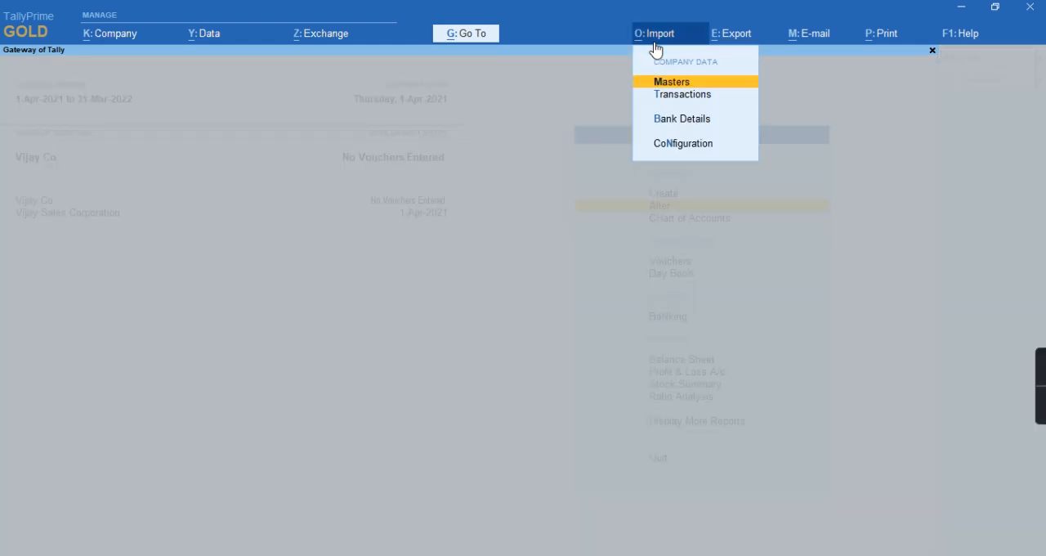